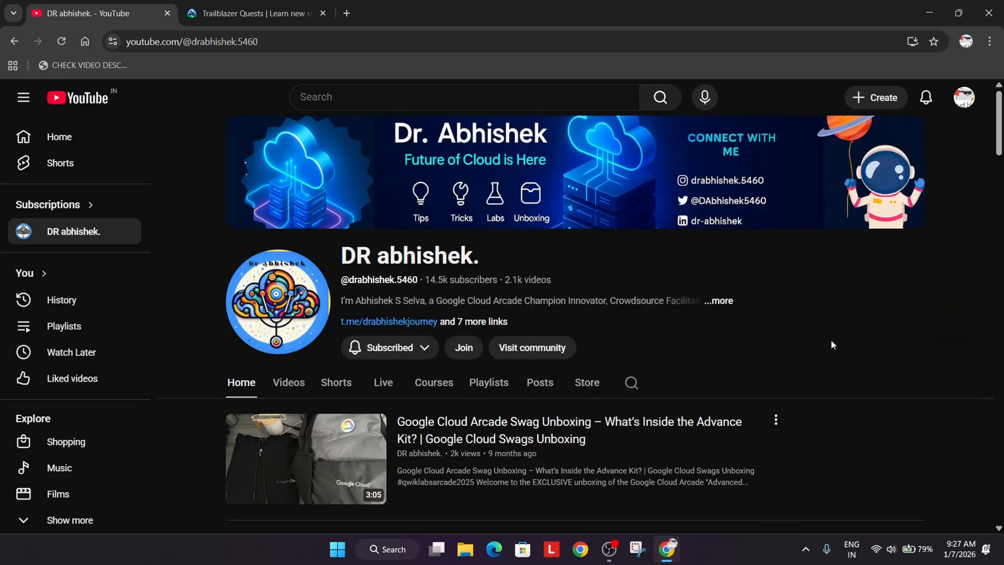
{"action": "mouse_move", "coordinate": [822, 352]}
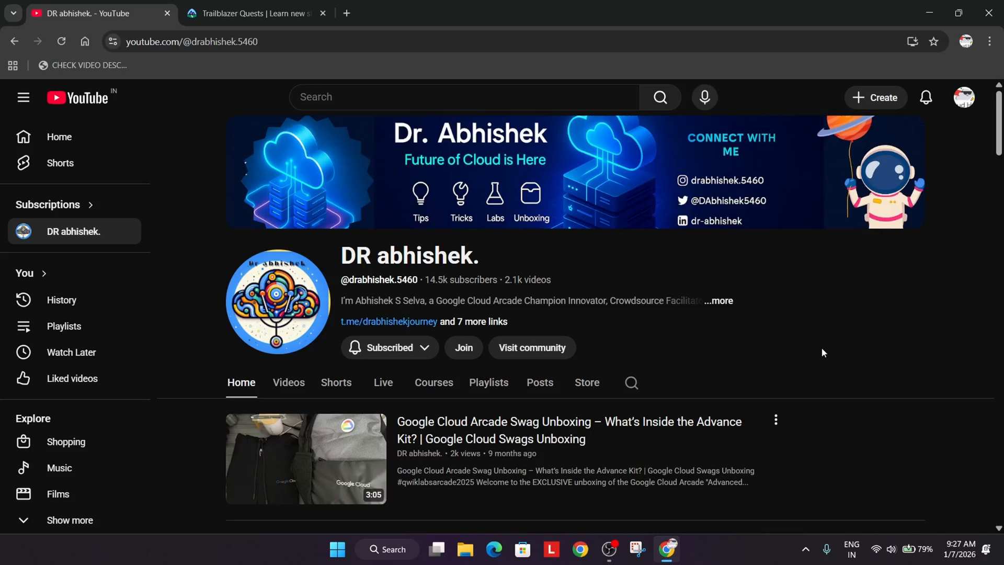
{"action": "mouse_move", "coordinate": [681, 380]}
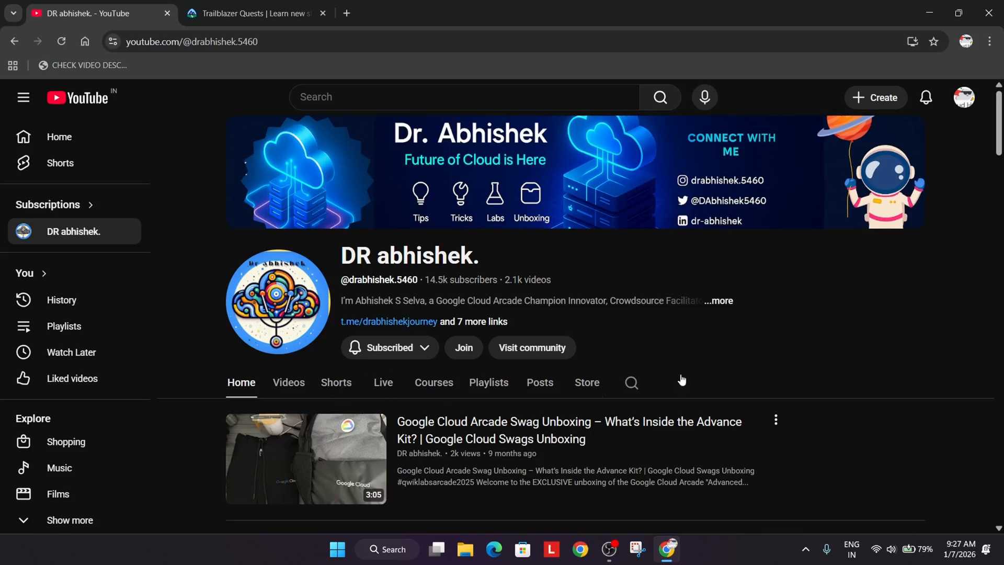
{"action": "mouse_move", "coordinate": [836, 352]}
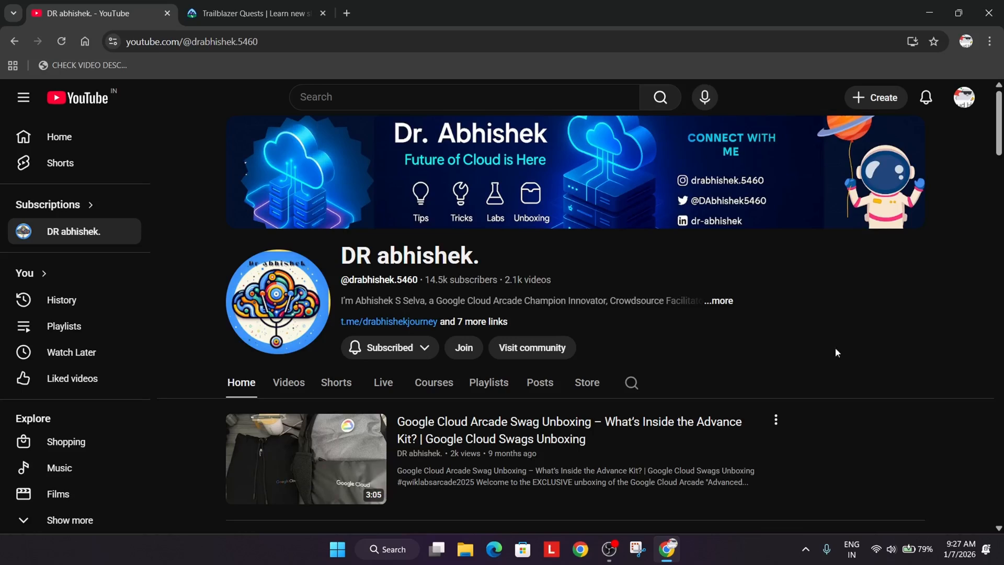
Step: Switch to the Trailblazer Quests tab and scroll down to the featured Agentforce Vibes Quest
{"action": "left_click", "coordinate": [256, 13]}
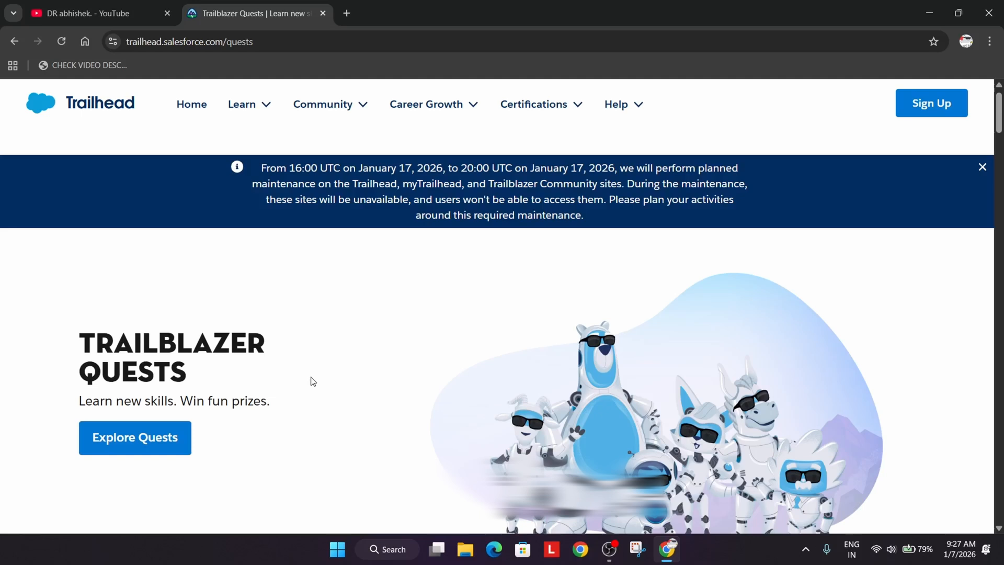
{"action": "scroll", "scroll_direction": "down", "scroll_amount": 3}
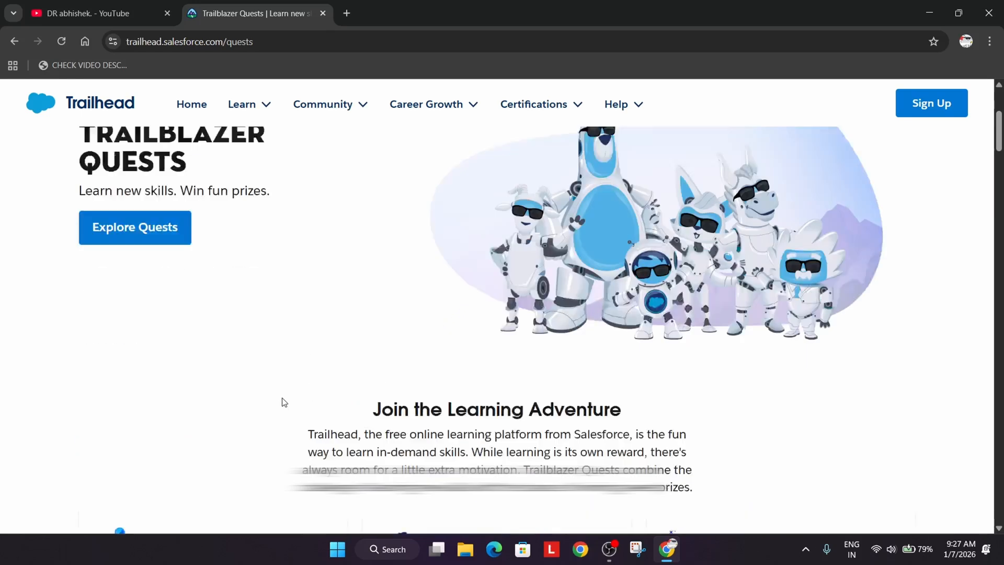
{"action": "scroll", "scroll_direction": "down", "scroll_amount": 3}
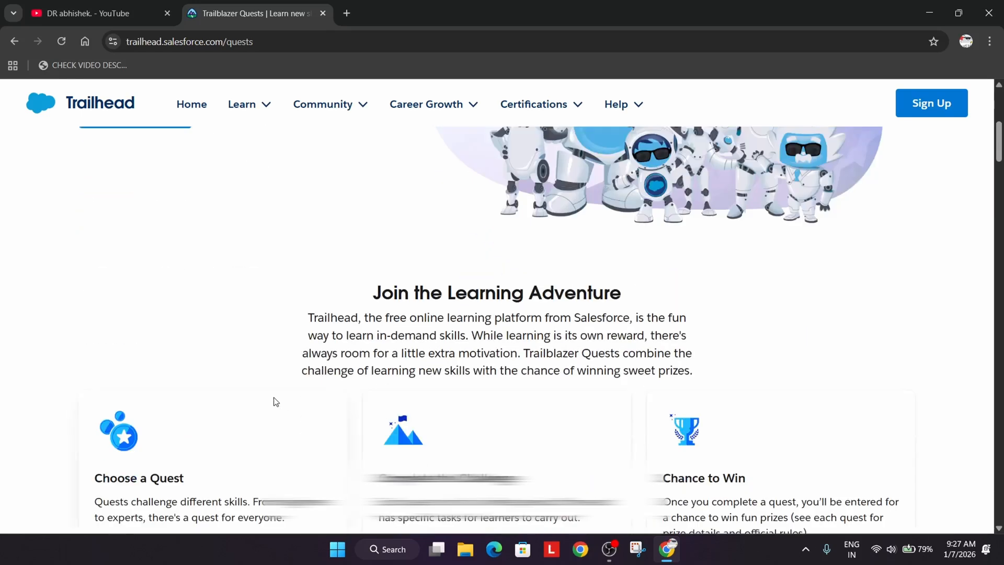
{"action": "scroll", "scroll_direction": "down", "scroll_amount": 3}
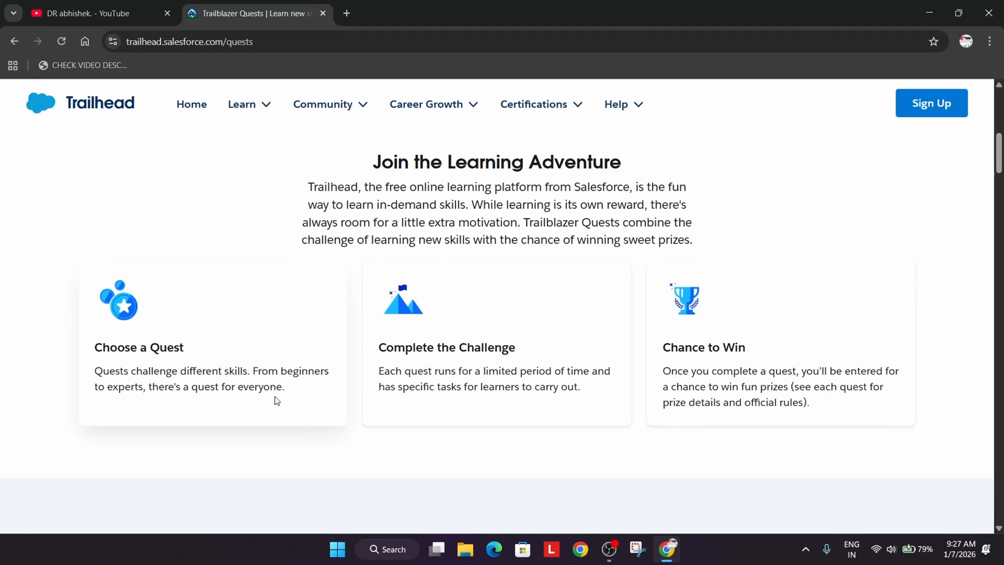
{"action": "mouse_move", "coordinate": [270, 399]}
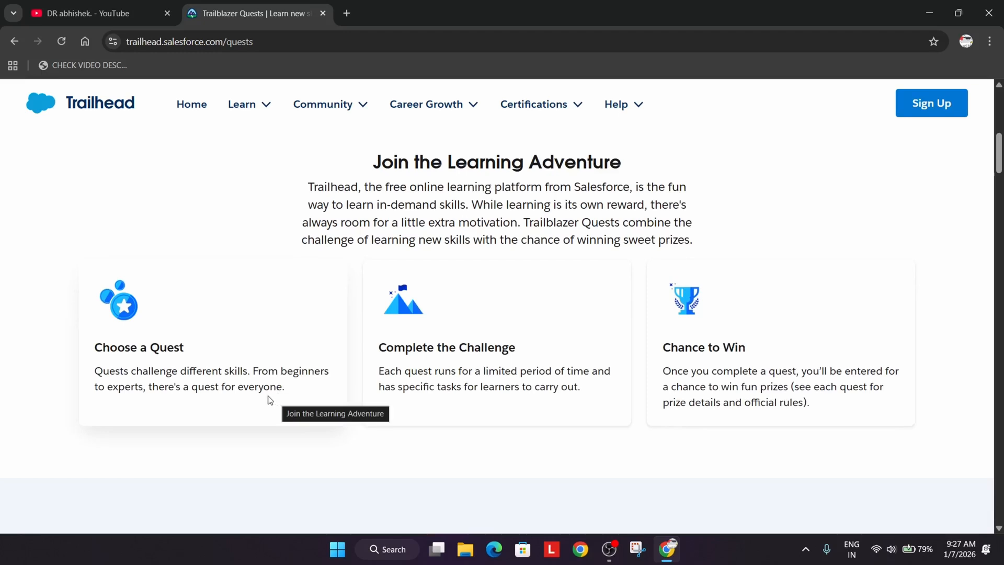
{"action": "mouse_move", "coordinate": [629, 352]}
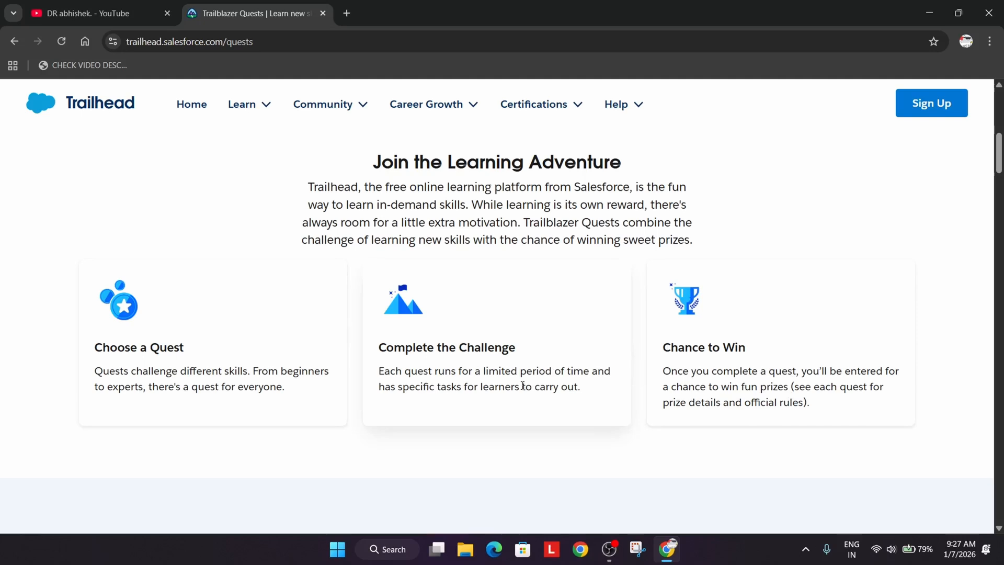
{"action": "mouse_move", "coordinate": [497, 384]}
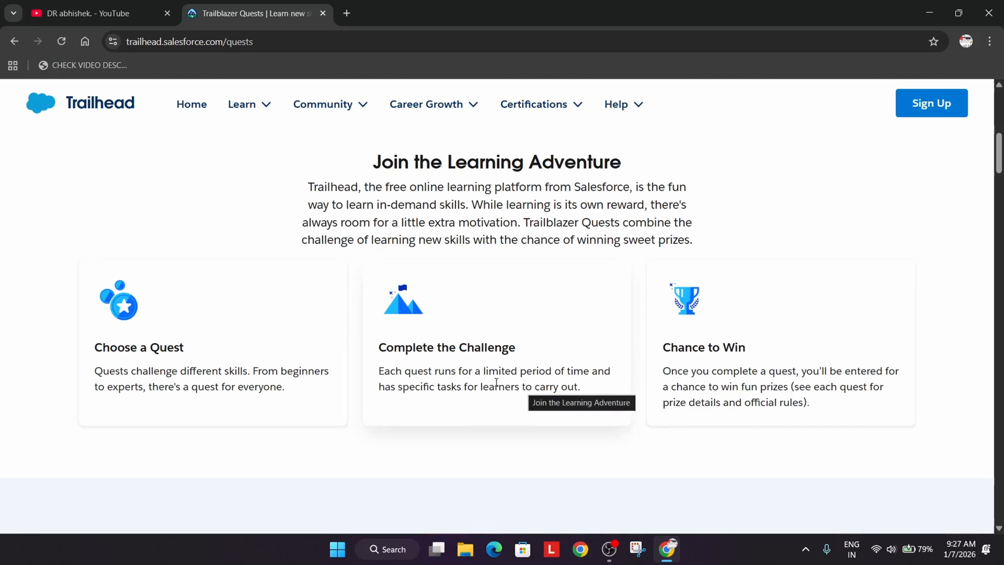
{"action": "mouse_move", "coordinate": [678, 434]}
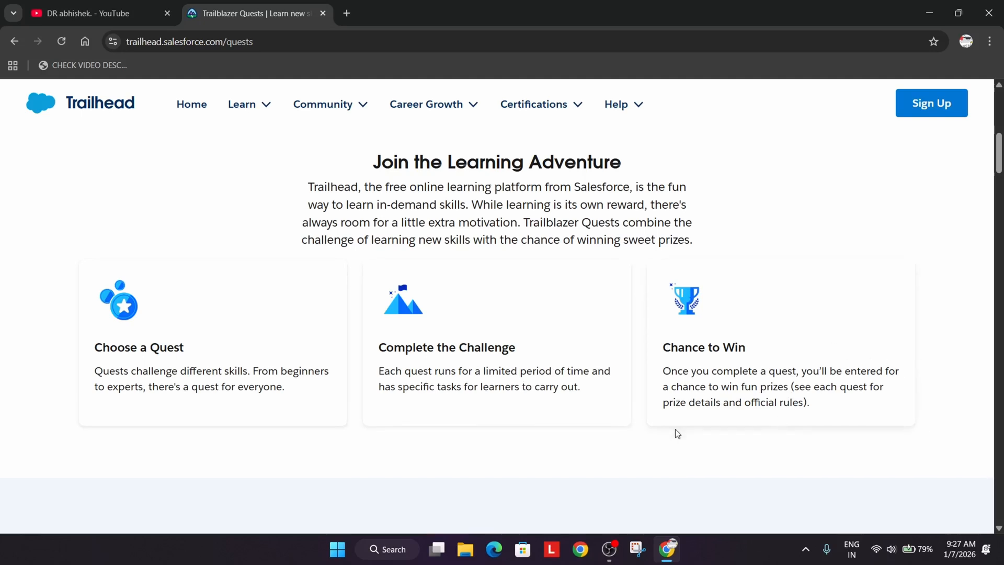
{"action": "scroll", "scroll_direction": "down", "scroll_amount": 3}
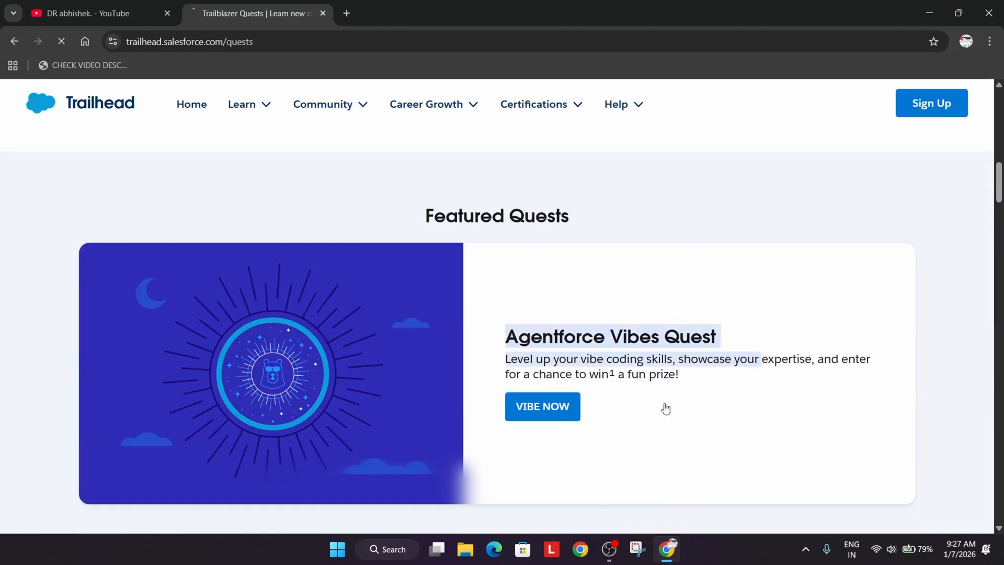
Step: Open the Agentforce Vibes Quest trailmix and open the Agentforce Vibes Extension module in a new tab
{"action": "left_click", "coordinate": [542, 406]}
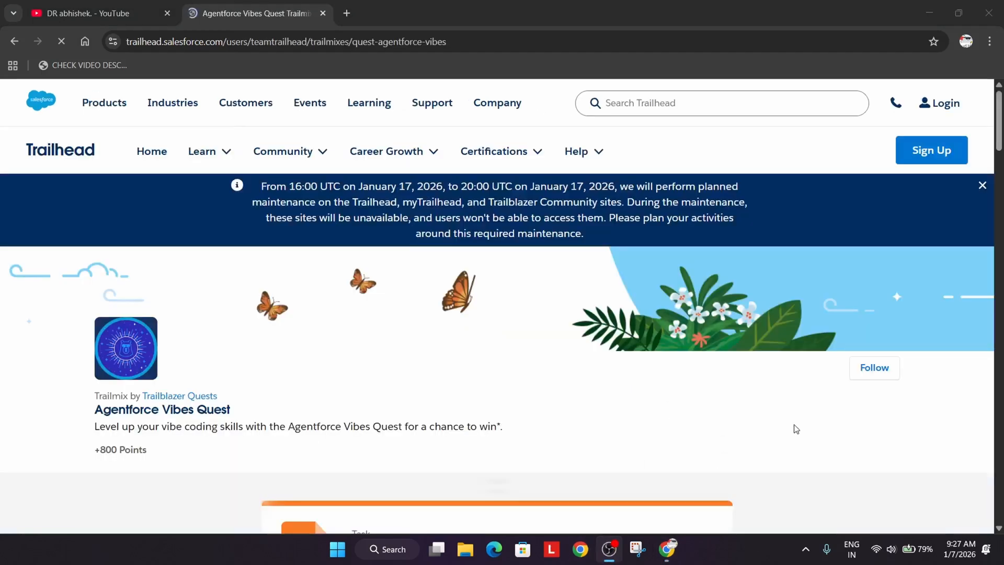
{"action": "scroll", "scroll_direction": "down", "scroll_amount": 3}
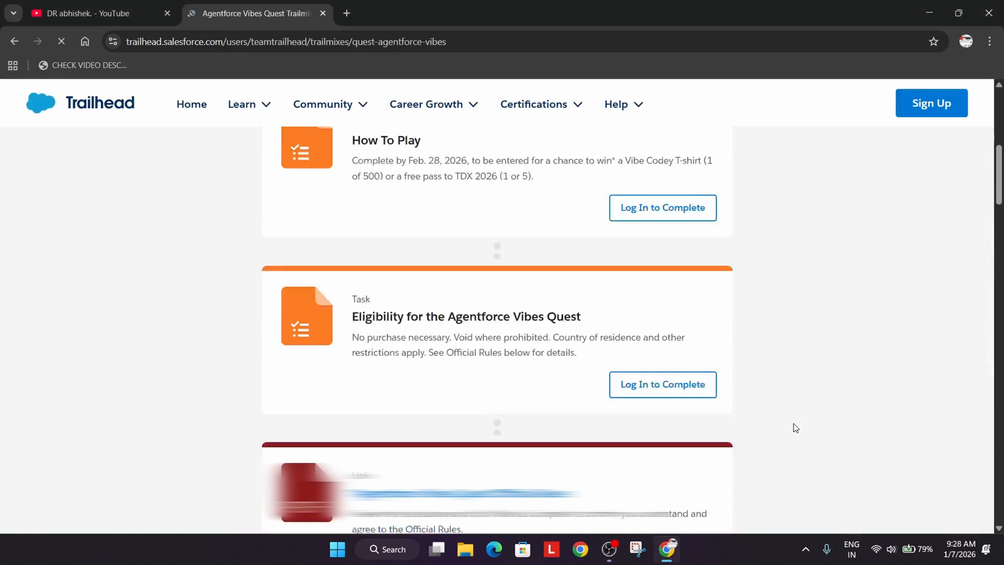
{"action": "scroll", "scroll_direction": "down", "scroll_amount": 3}
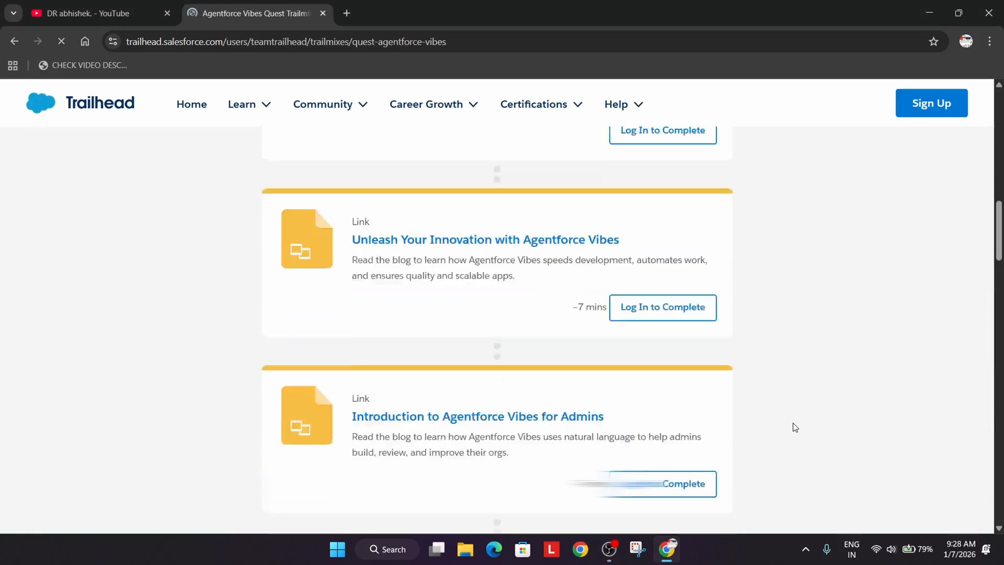
{"action": "right_click", "coordinate": [428, 257]}
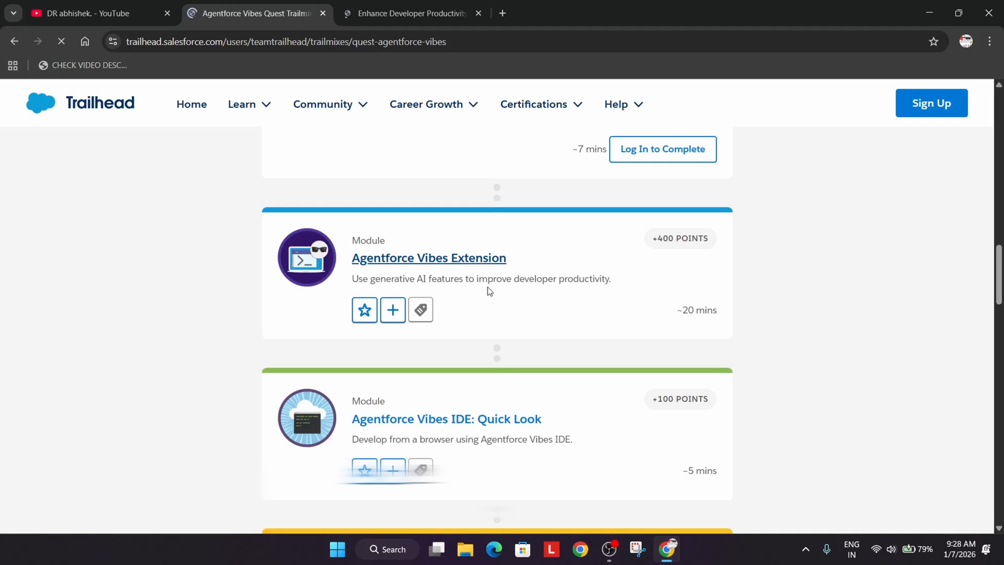
Step: Open the Get to Know Agentforce Vibes unit and read down to its challenge quiz
{"action": "left_click", "coordinate": [429, 257]}
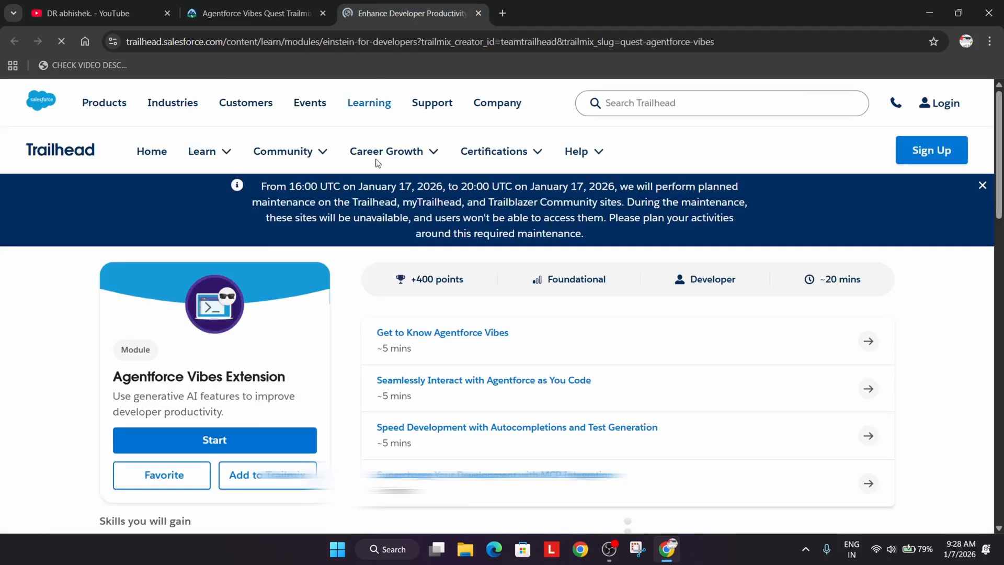
{"action": "scroll", "scroll_direction": "down", "scroll_amount": 3}
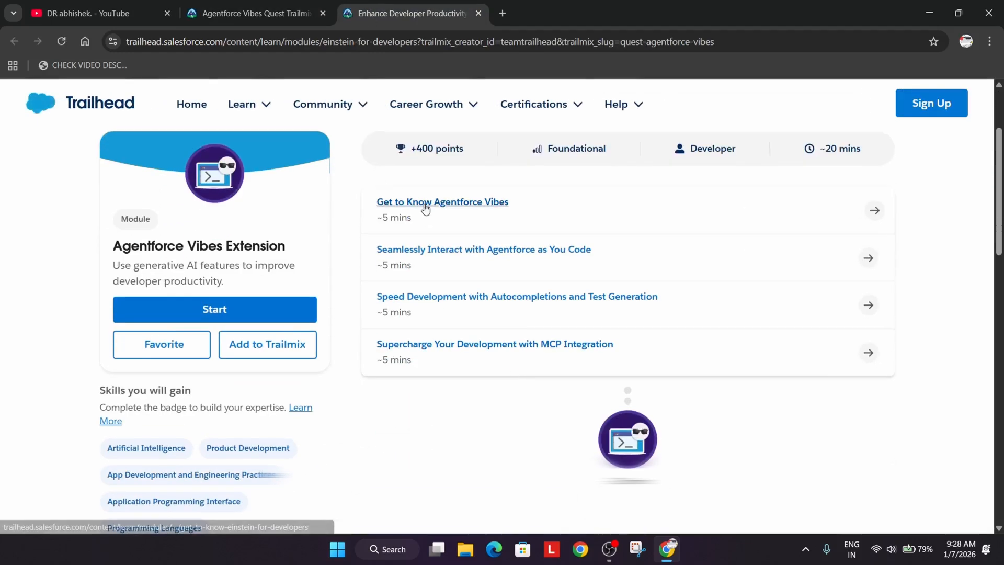
{"action": "left_click", "coordinate": [442, 202]}
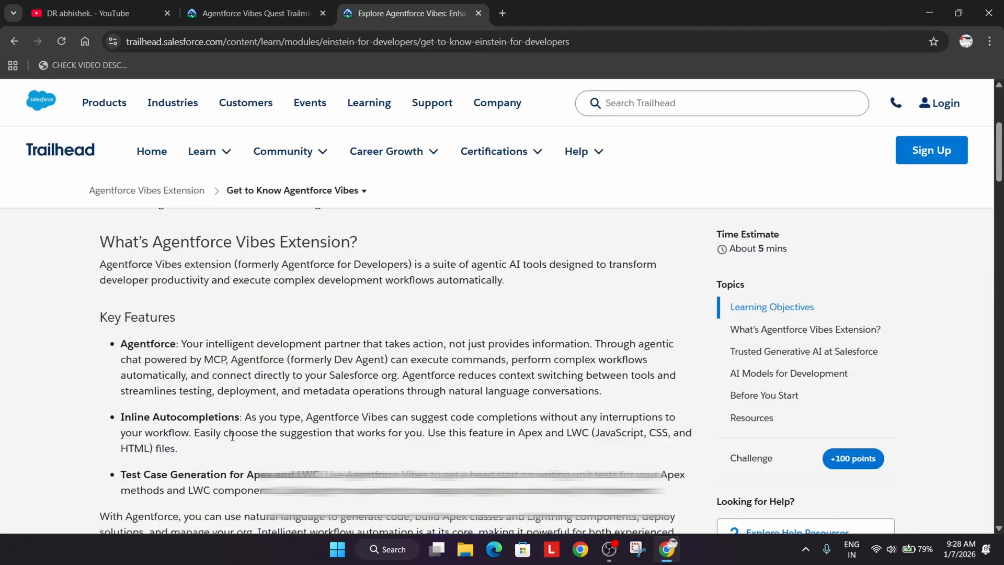
{"action": "scroll", "scroll_direction": "down", "scroll_amount": 3}
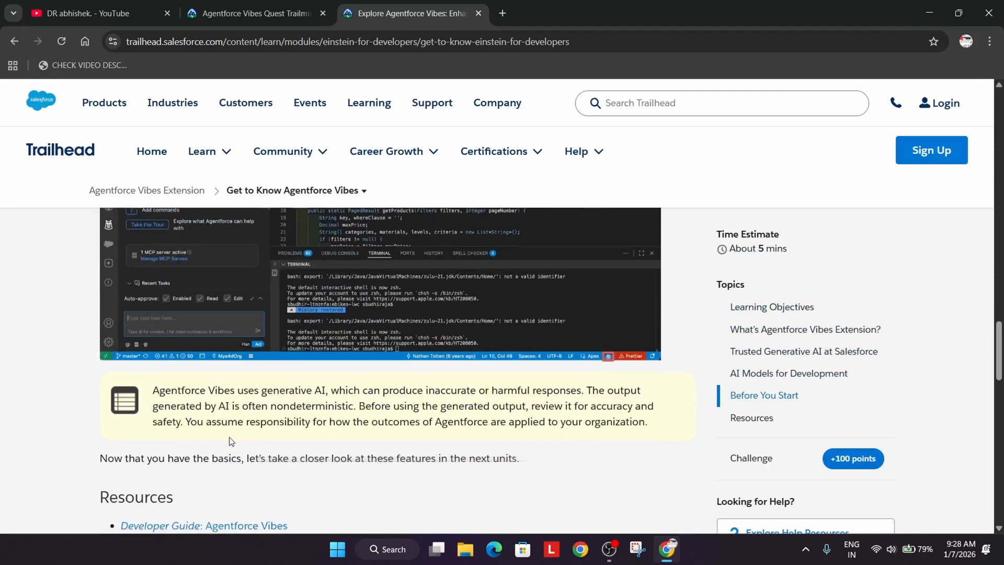
{"action": "scroll", "scroll_direction": "down", "scroll_amount": 3}
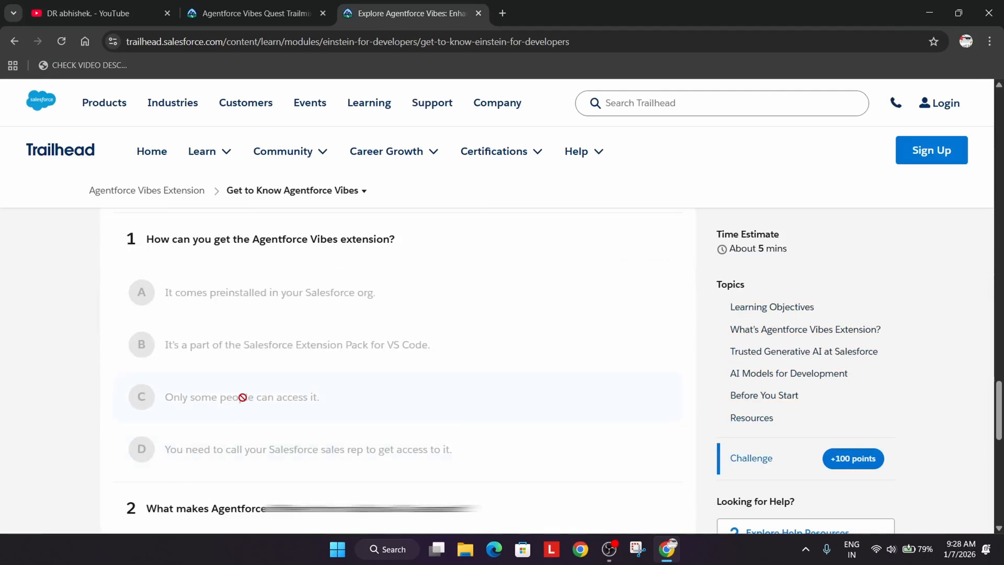
{"action": "scroll", "scroll_direction": "down", "scroll_amount": 3}
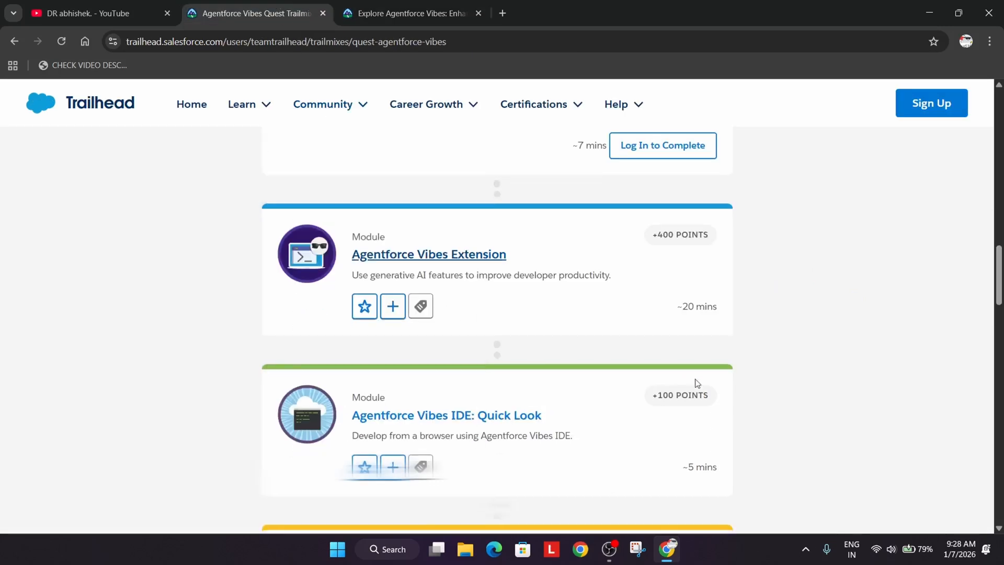
Step: Open the Quick Start: Troubleshoot Code with Agentforce Vibes project in a new tab, then scroll the trailmix further
{"action": "scroll", "scroll_direction": "down", "scroll_amount": 3}
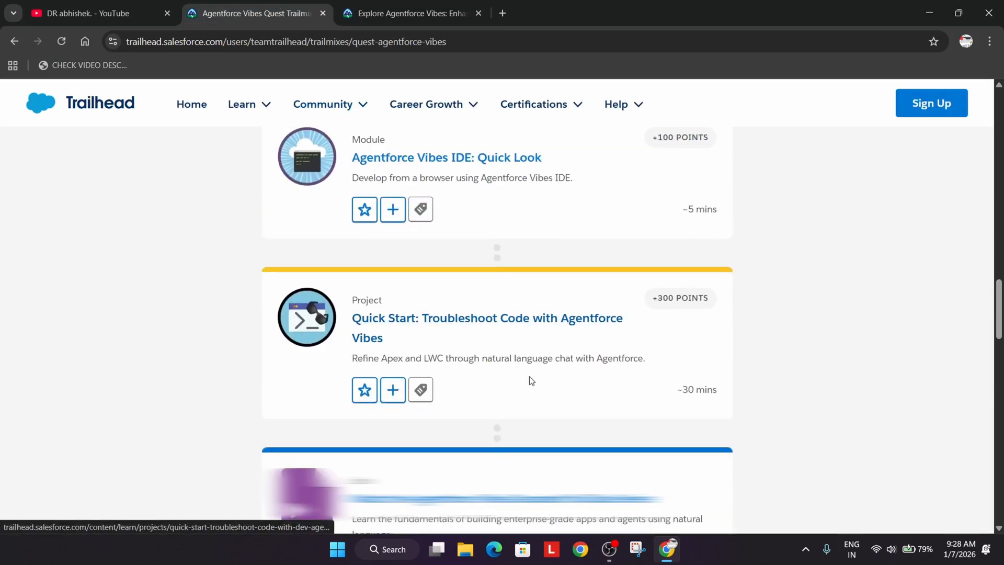
{"action": "right_click", "coordinate": [487, 318]}
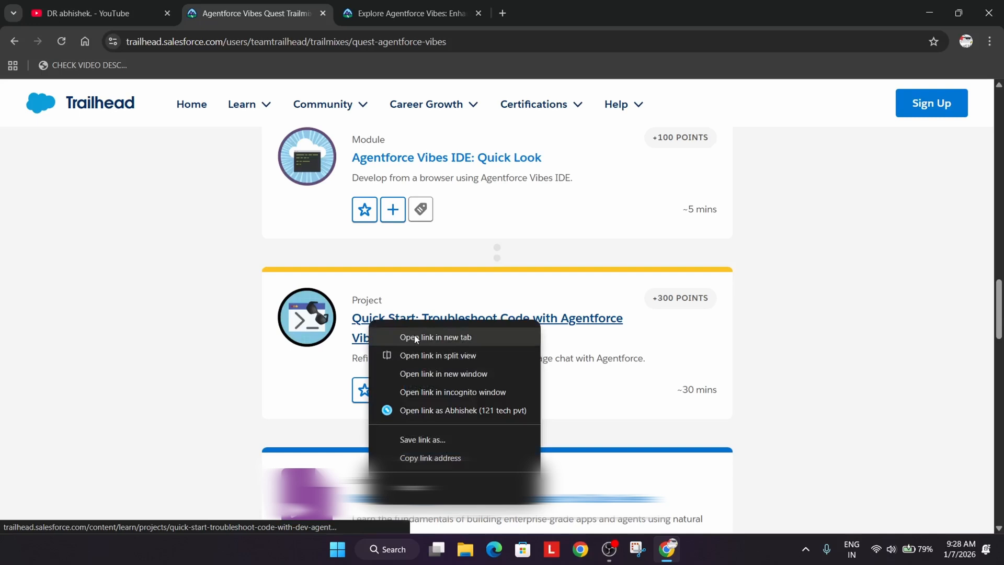
{"action": "left_click", "coordinate": [436, 337]}
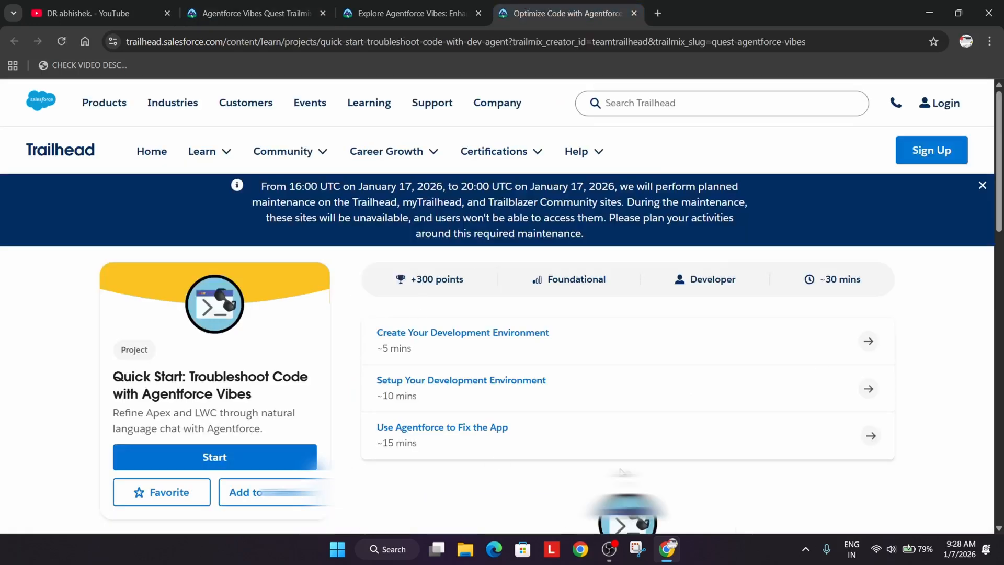
{"action": "mouse_move", "coordinate": [423, 446]}
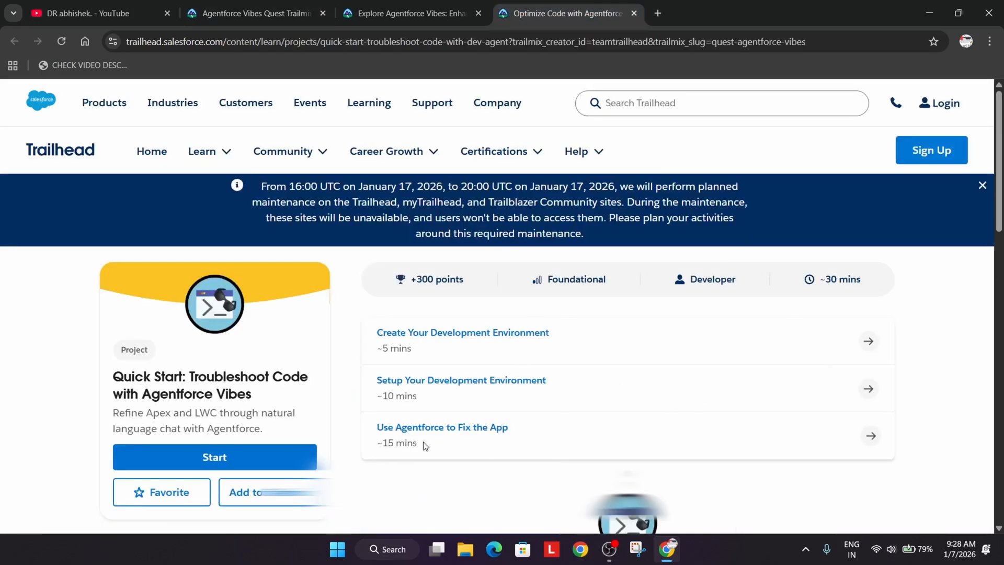
{"action": "mouse_move", "coordinate": [393, 460]}
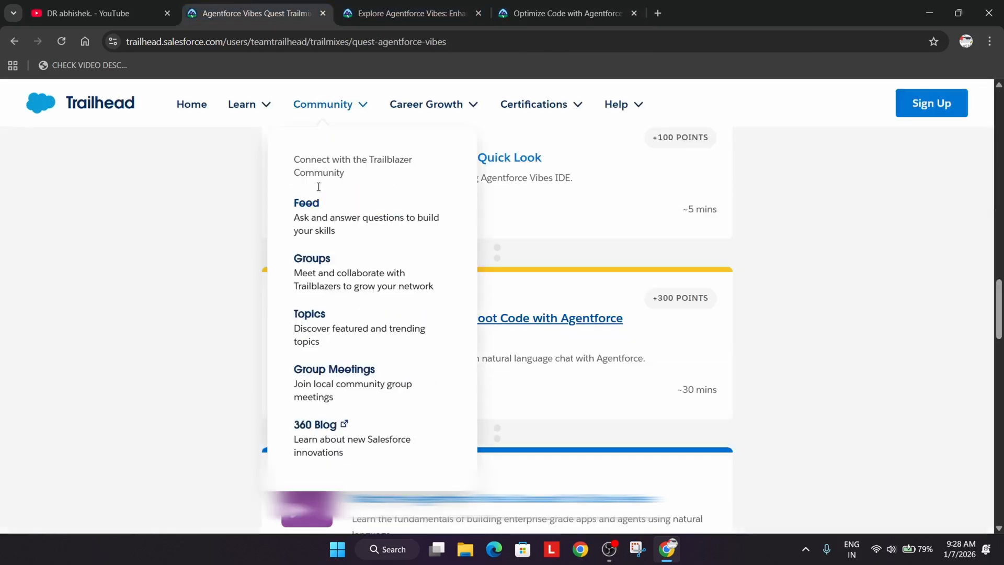
{"action": "scroll", "scroll_direction": "down", "scroll_amount": 3}
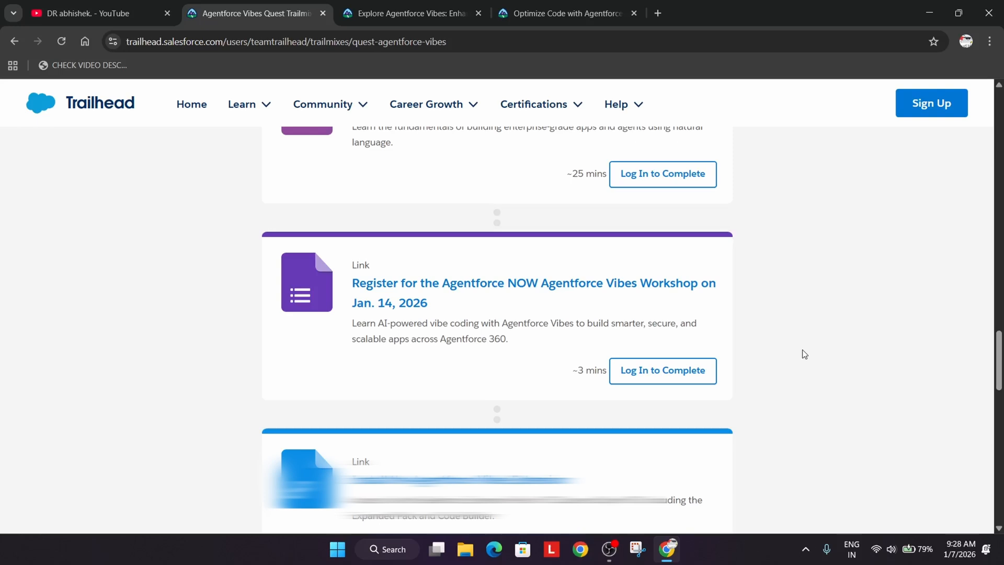
{"action": "scroll", "scroll_direction": "down", "scroll_amount": 3}
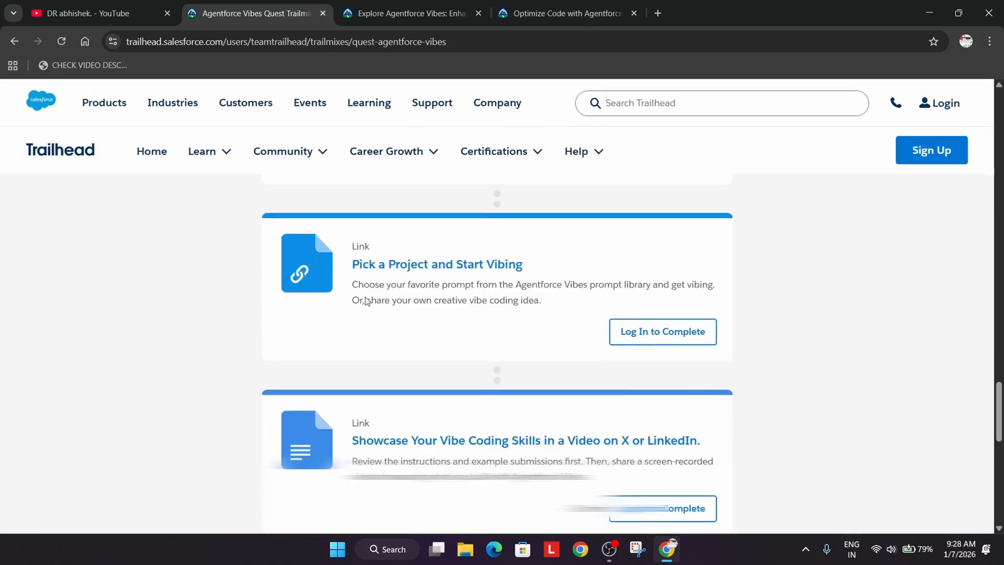
Step: Open the afv-library getting-started prompts folder in a new tab, then return to the troubleshoot project
{"action": "right_click", "coordinate": [437, 263]}
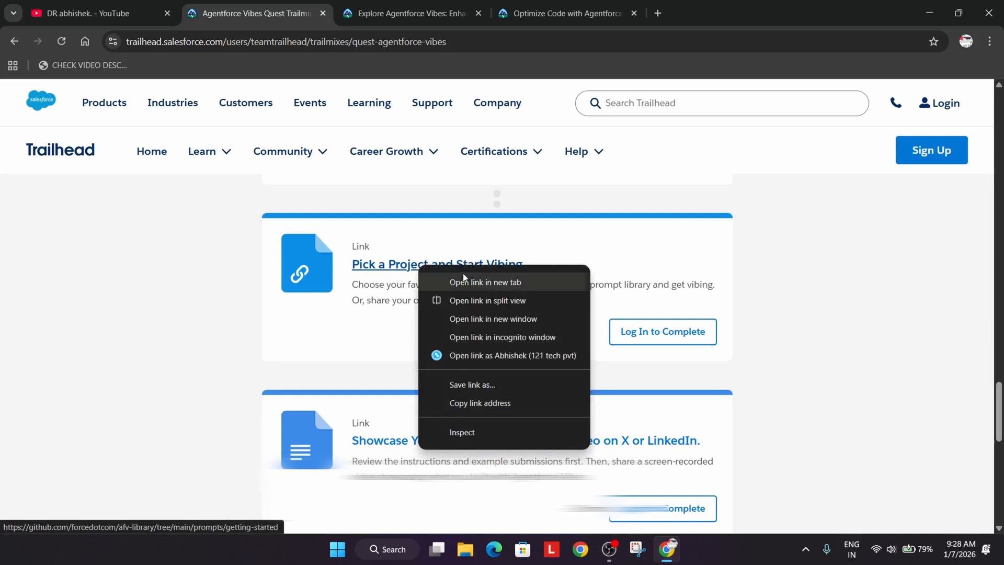
{"action": "left_click", "coordinate": [485, 282]}
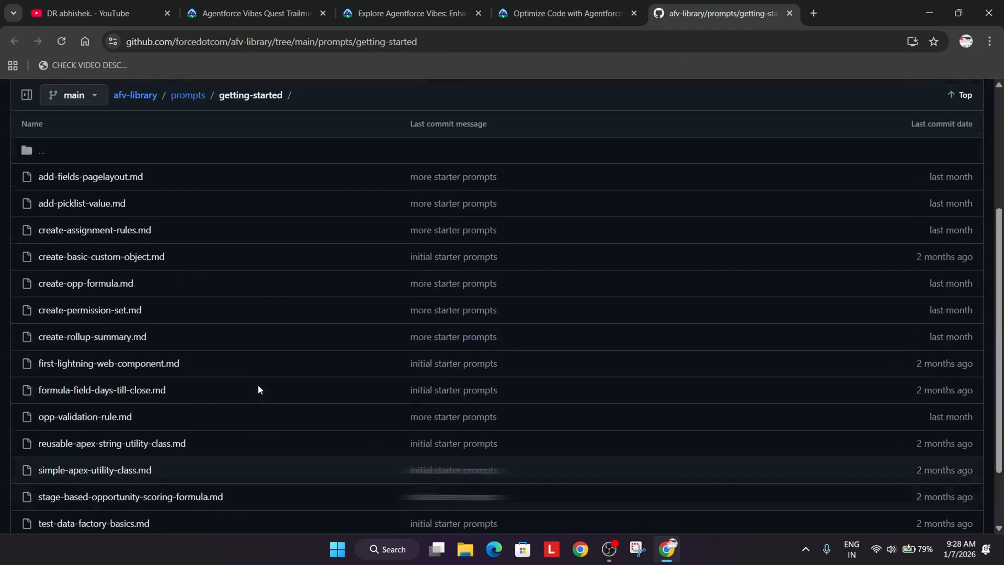
{"action": "left_click", "coordinate": [567, 12]}
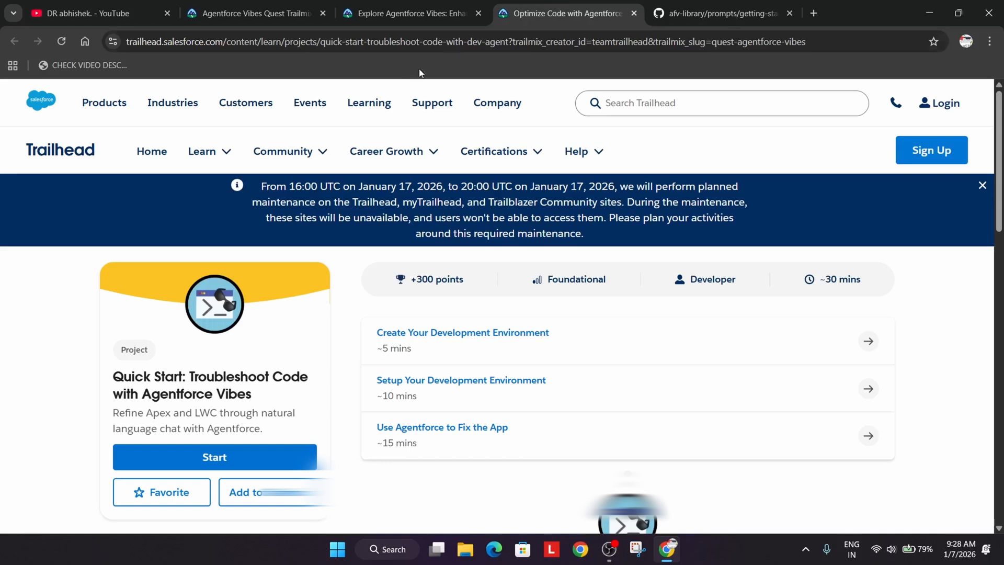
Step: Return to the Agentforce Vibes Quest trailmix to view the showcase video and Quest Form items
{"action": "left_click", "coordinate": [250, 13]}
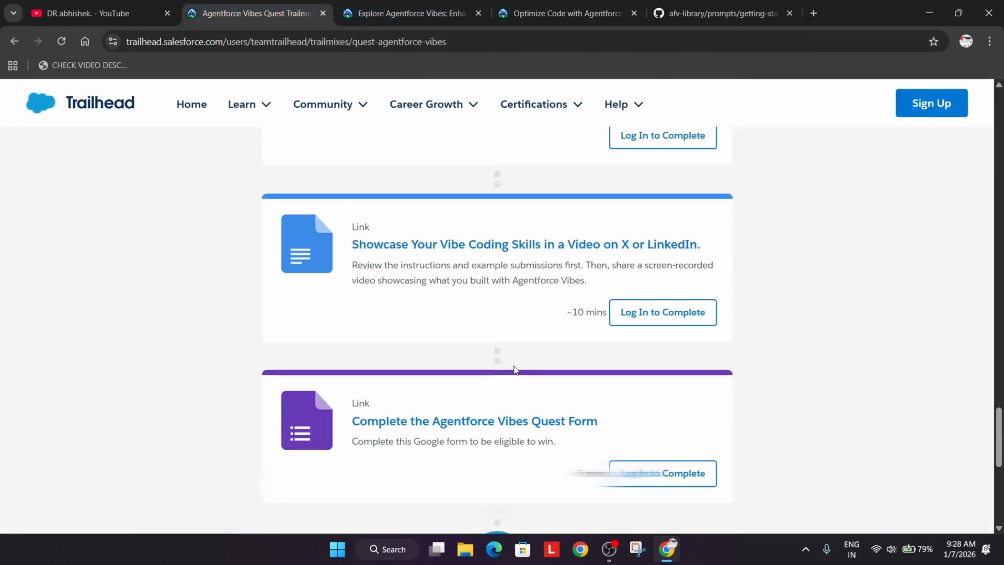
{"action": "mouse_move", "coordinate": [520, 263]}
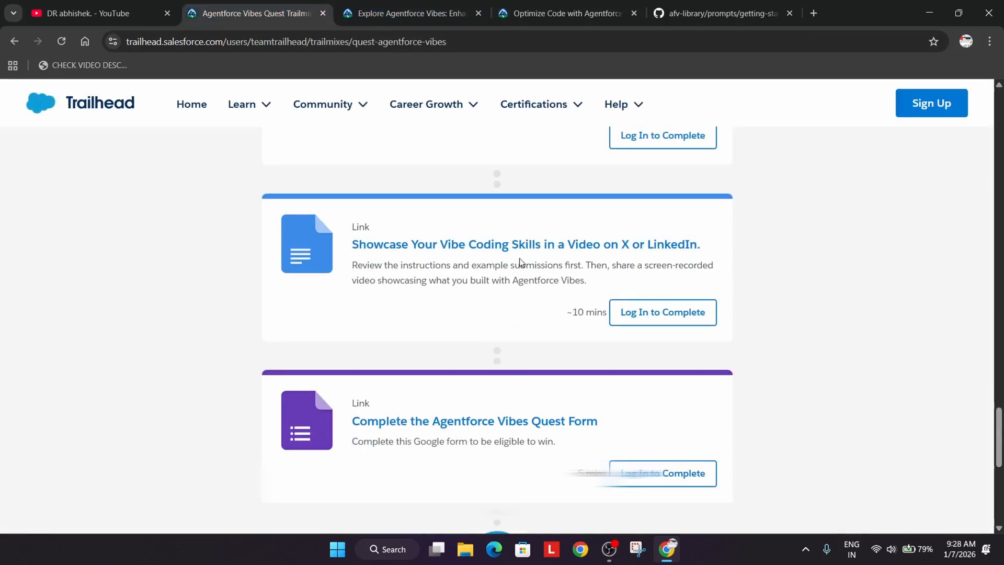
{"action": "mouse_move", "coordinate": [565, 284]}
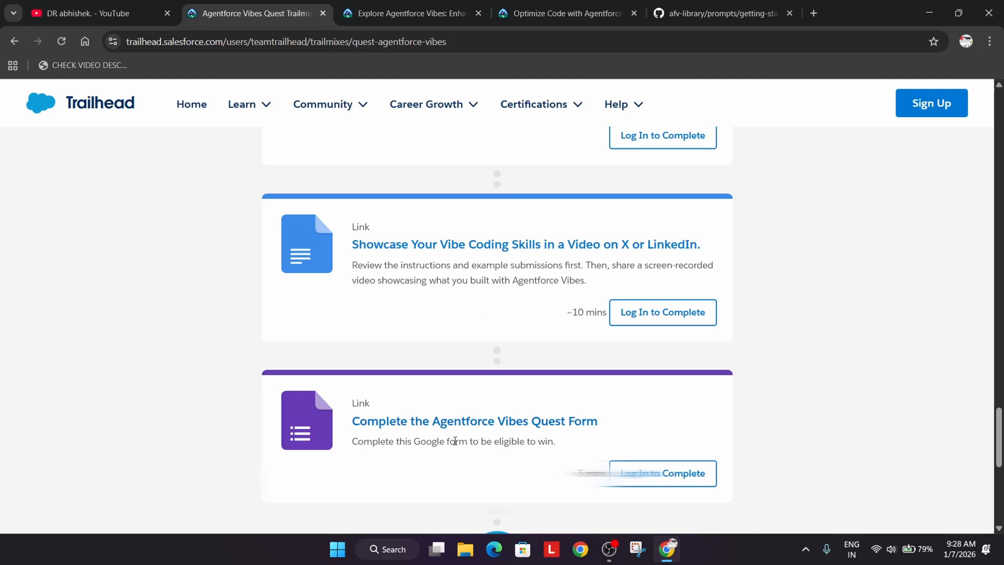
{"action": "mouse_move", "coordinate": [526, 247]}
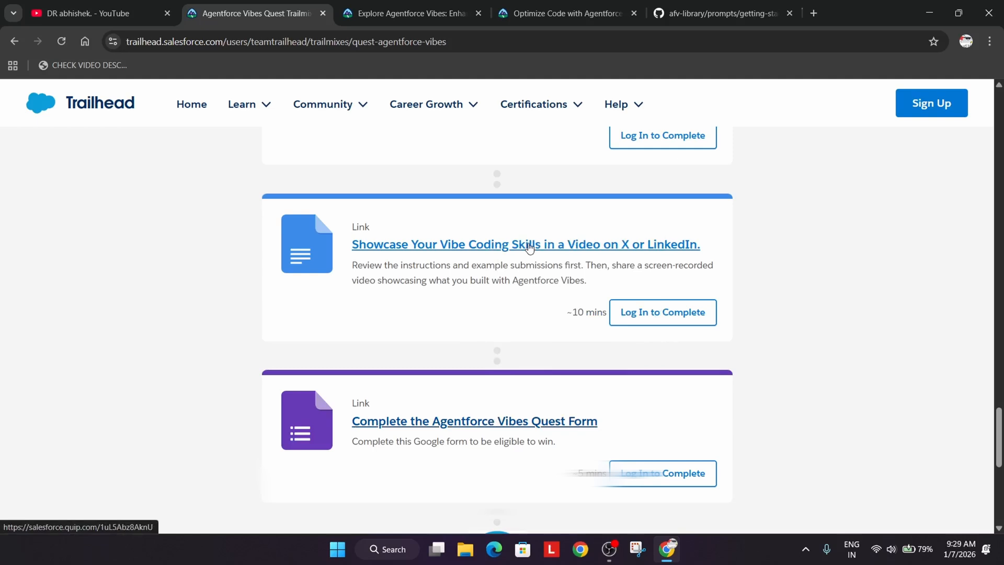
Step: Open the Agentforce Vibes Quest form, highlight the required hashtags, and review every question down to submit
{"action": "left_click", "coordinate": [474, 420]}
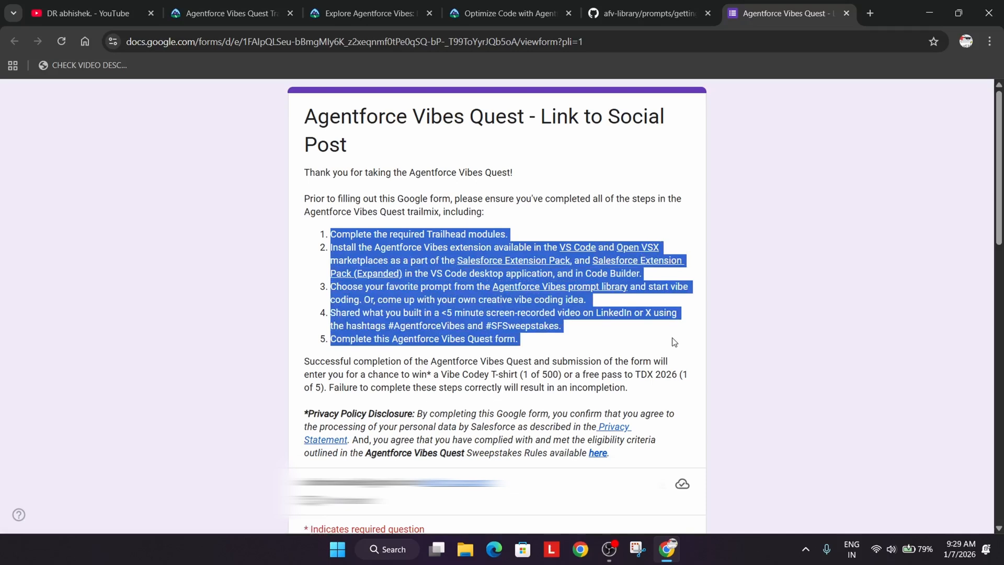
{"action": "mouse_move", "coordinate": [628, 358]}
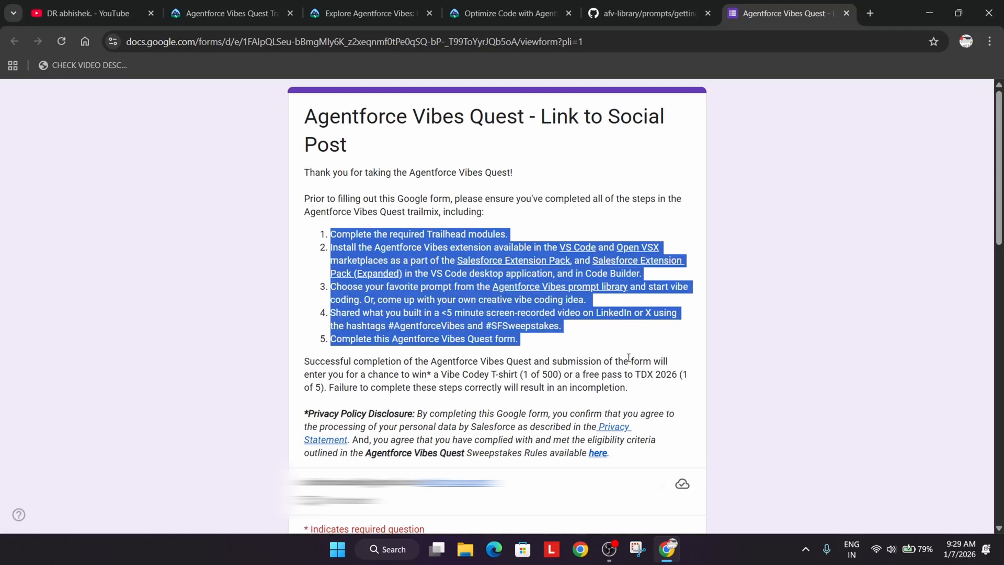
{"action": "left_click", "coordinate": [410, 317]}
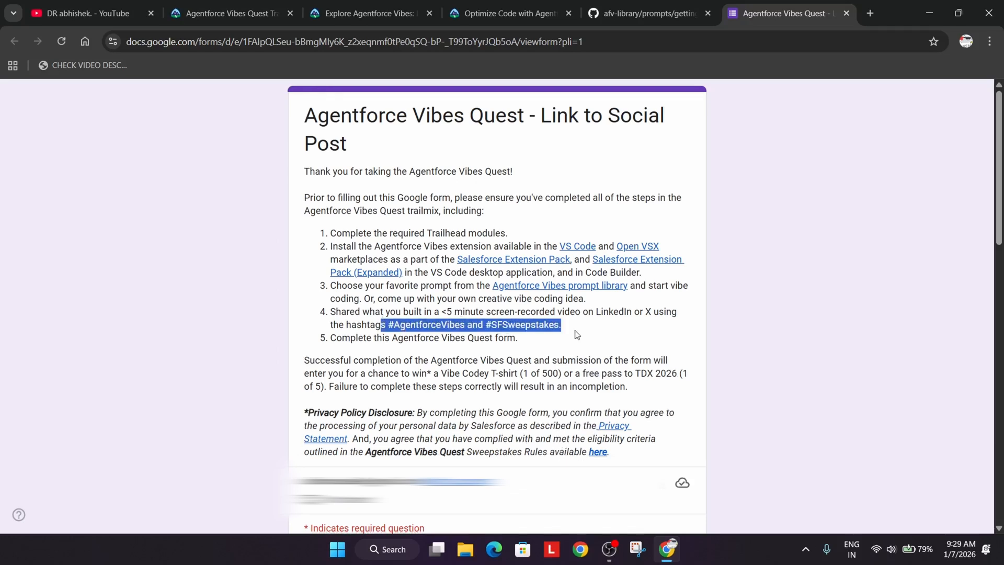
{"action": "scroll", "scroll_direction": "down", "scroll_amount": 3}
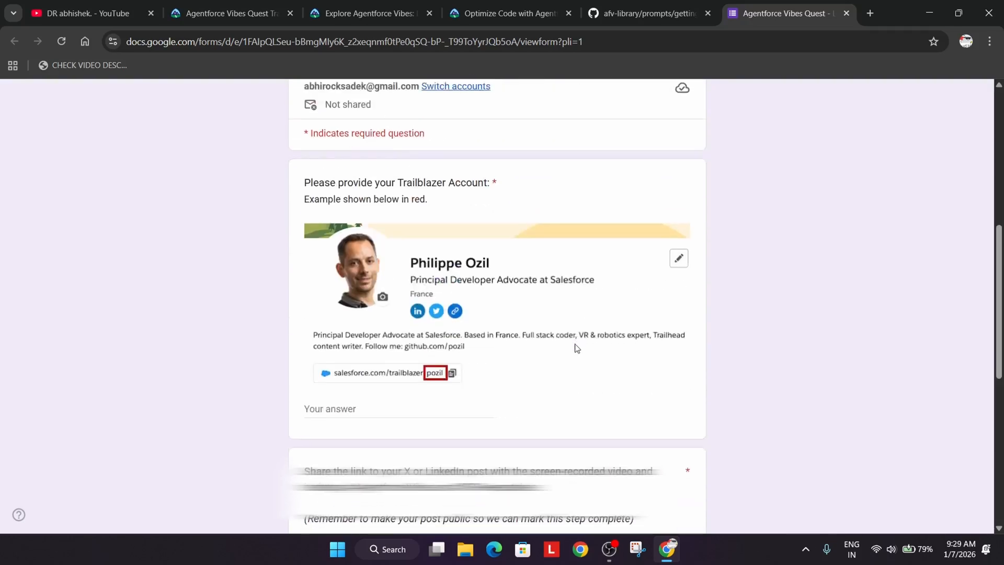
{"action": "scroll", "scroll_direction": "down", "scroll_amount": 3}
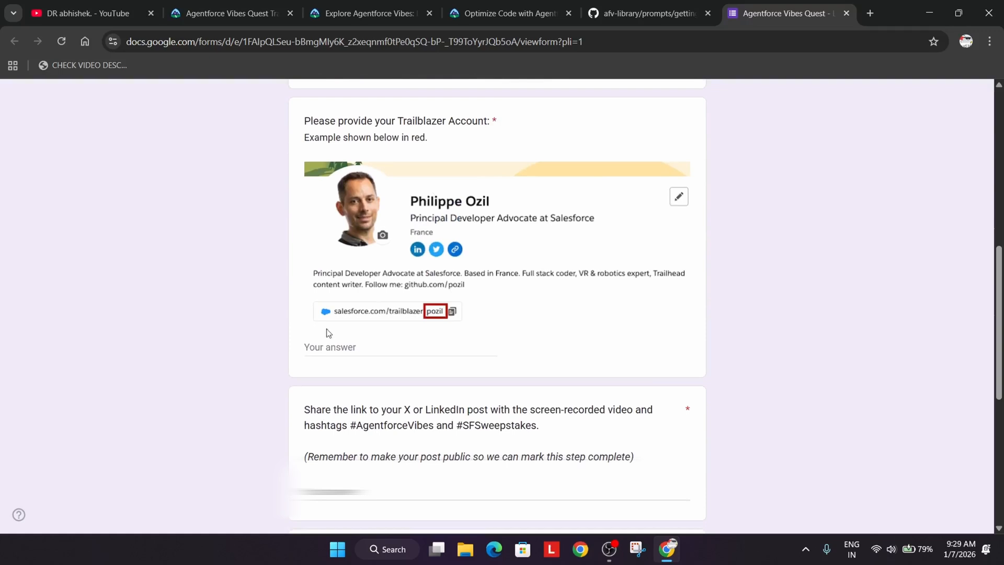
{"action": "scroll", "scroll_direction": "down", "scroll_amount": 3}
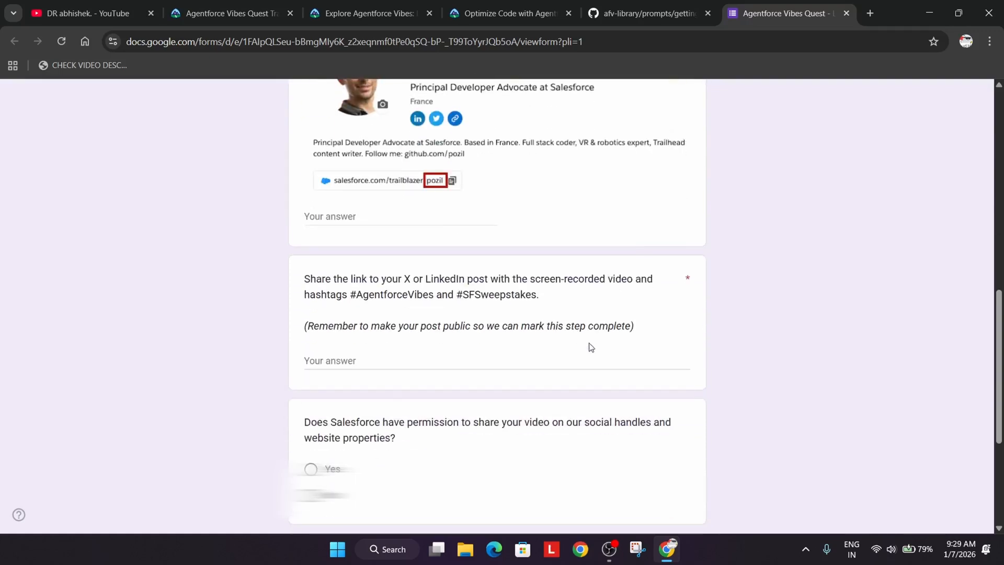
{"action": "scroll", "scroll_direction": "down", "scroll_amount": 3}
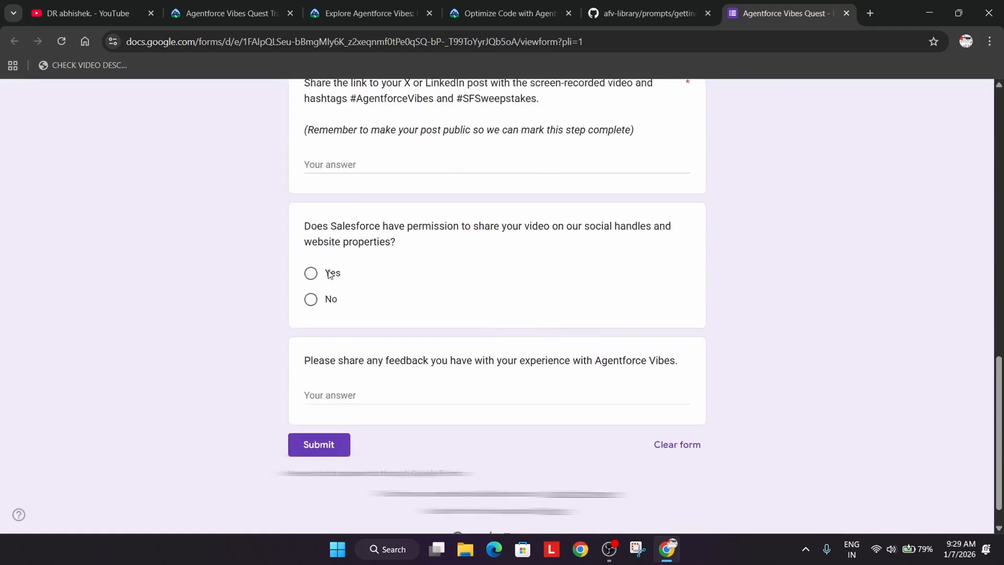
{"action": "mouse_move", "coordinate": [314, 468]}
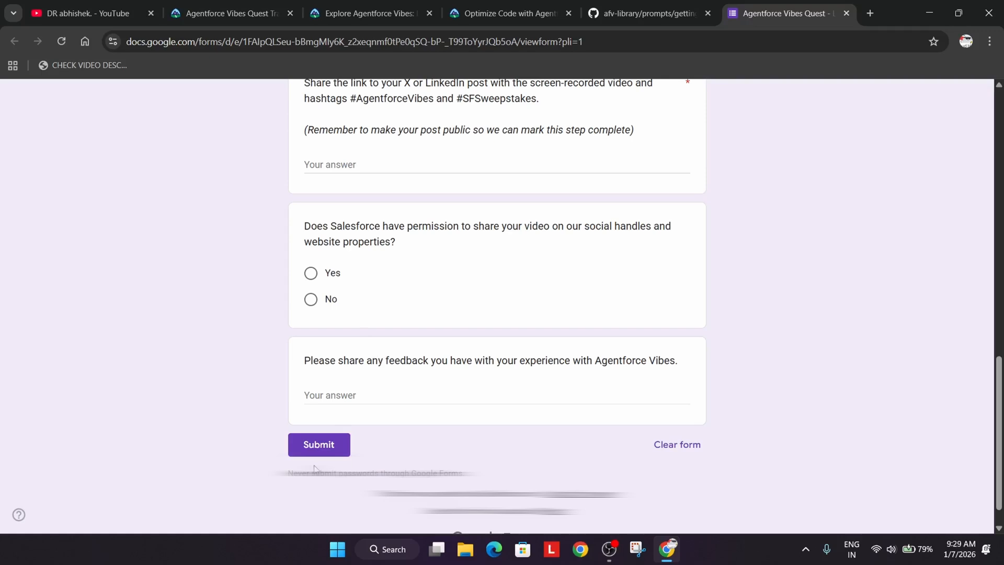
{"action": "mouse_move", "coordinate": [500, 424]}
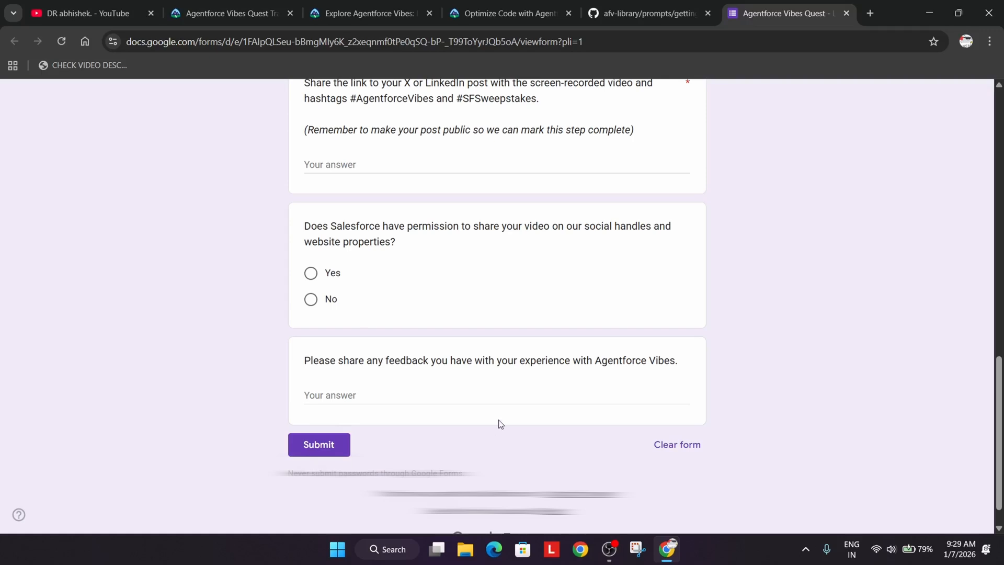
{"action": "scroll", "scroll_direction": "up", "scroll_amount": 3}
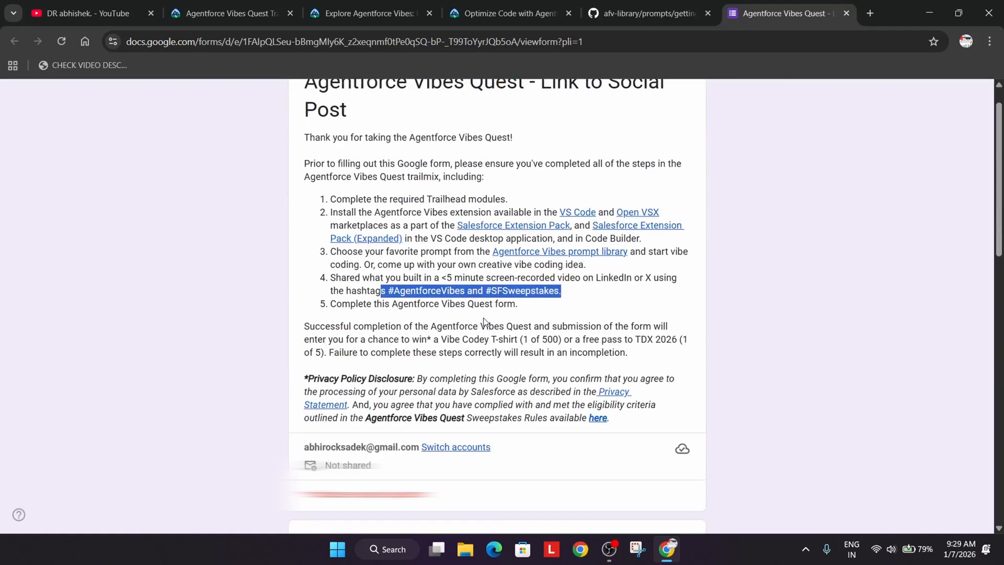
{"action": "scroll", "scroll_direction": "up", "scroll_amount": 3}
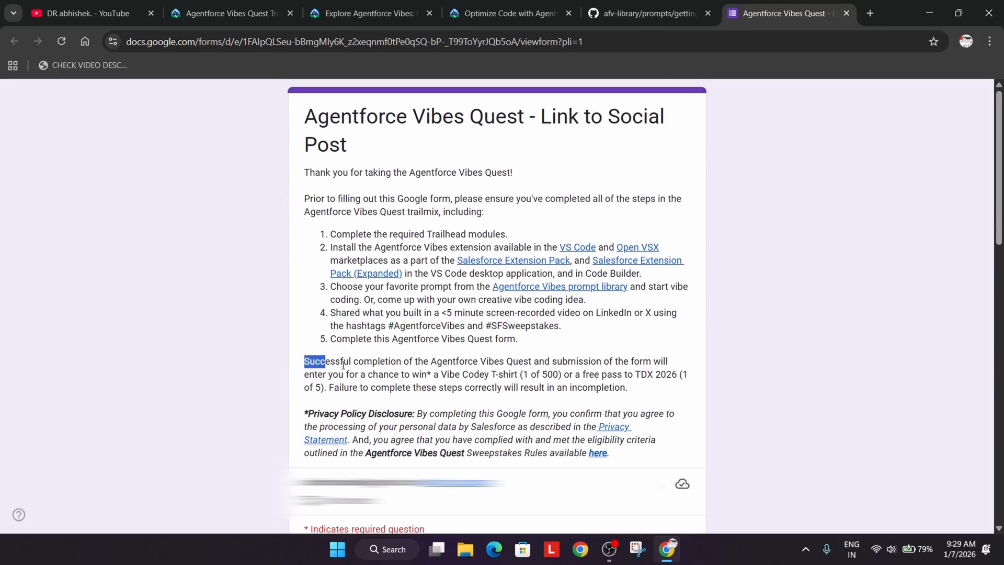
{"action": "left_click", "coordinate": [521, 374]}
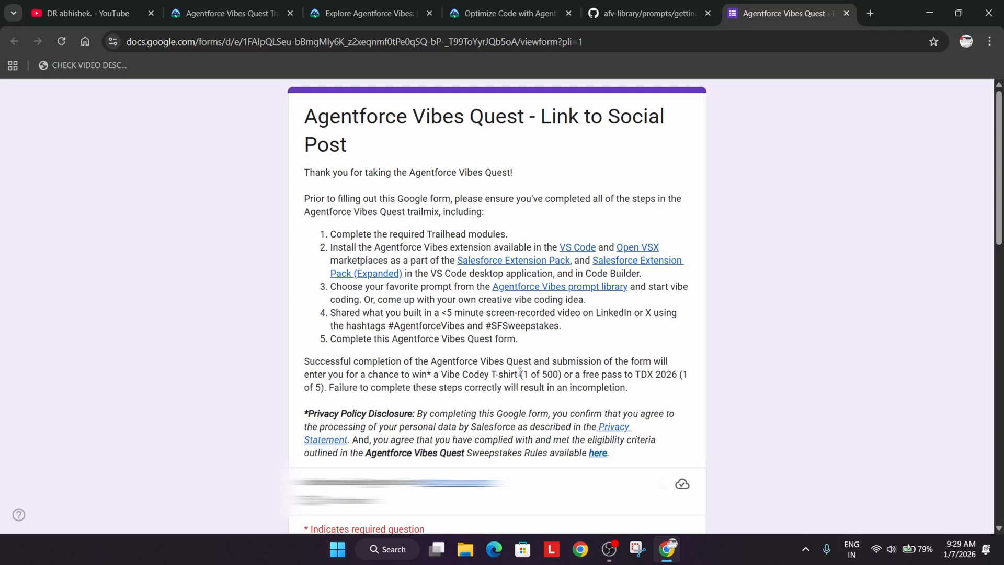
Step: Return to the YouTube channel and browse its Videos tab for the latest uploads
{"action": "left_click", "coordinate": [84, 12]}
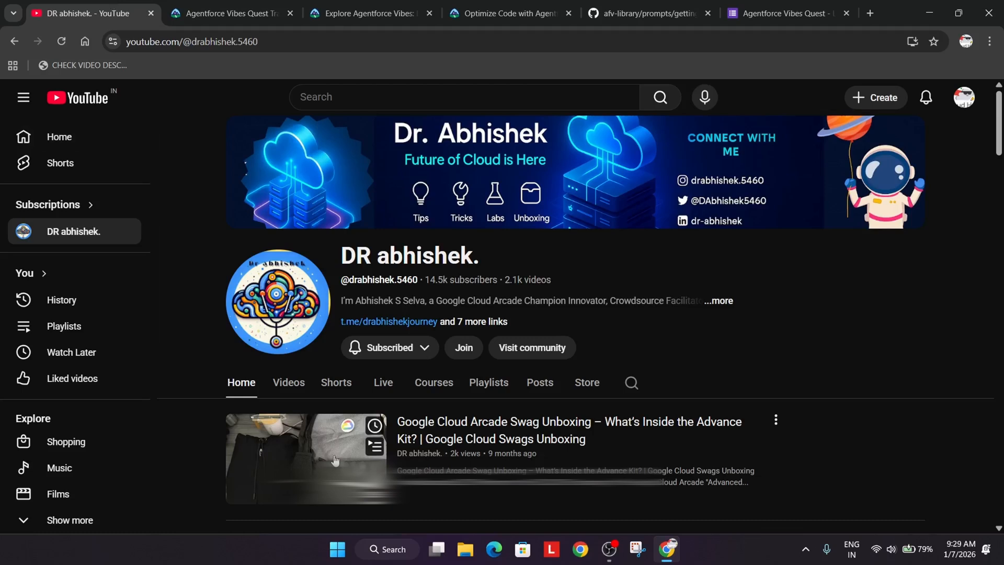
{"action": "left_click", "coordinate": [288, 382]}
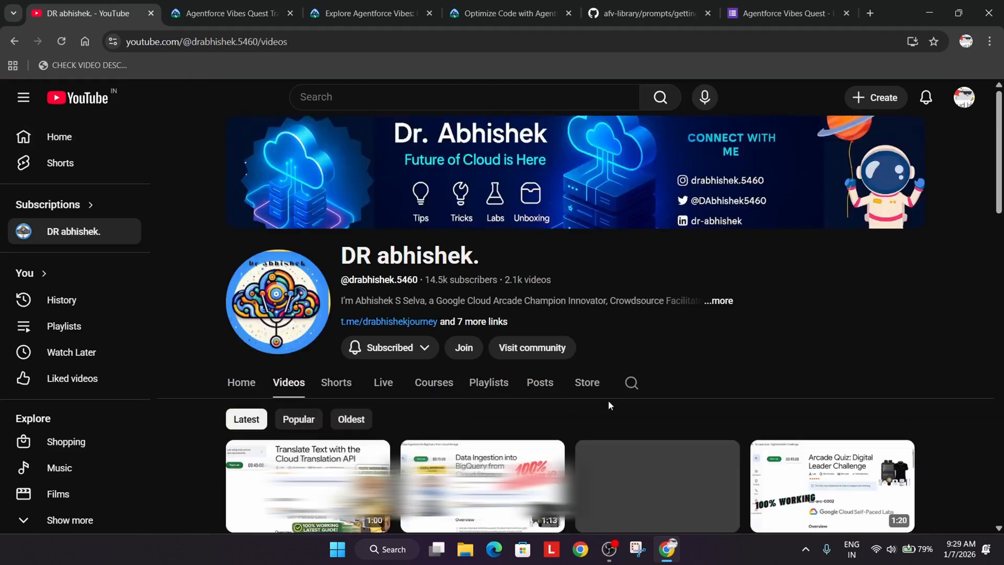
{"action": "scroll", "scroll_direction": "down", "scroll_amount": 3}
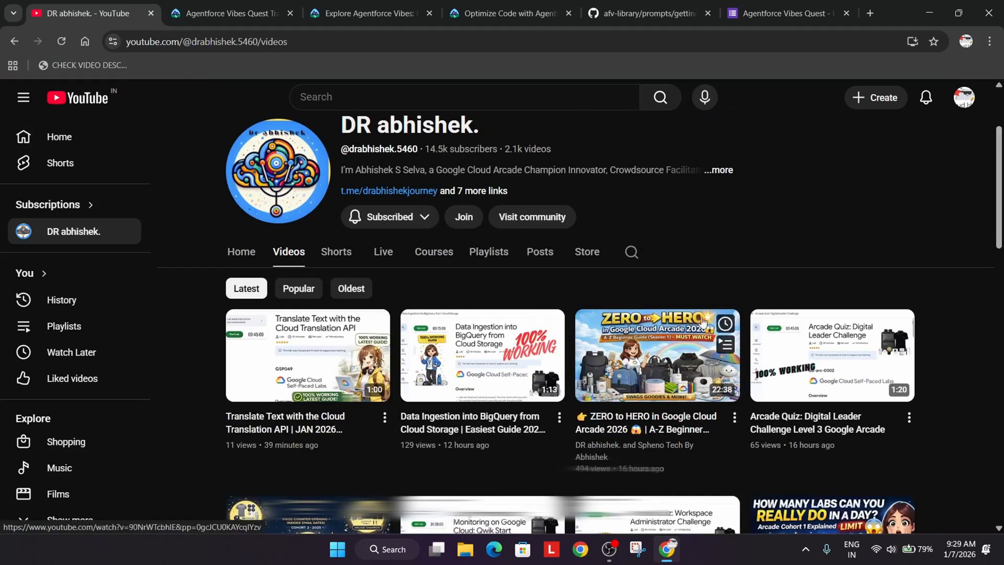